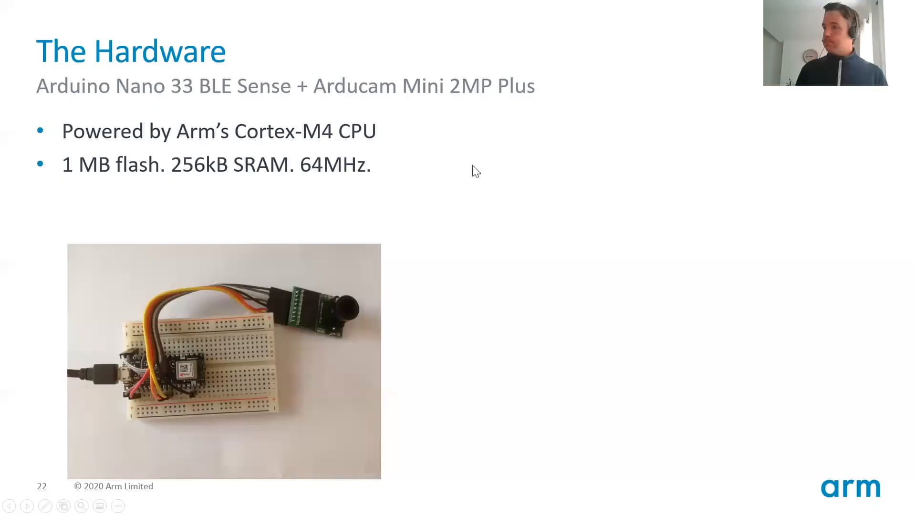
pyautogui.moveTo(436, 257)
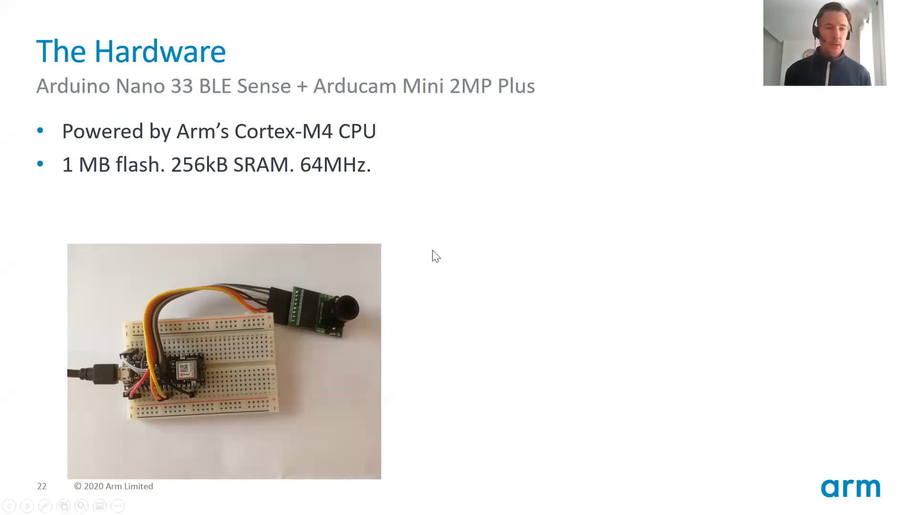
pyautogui.moveTo(459, 241)
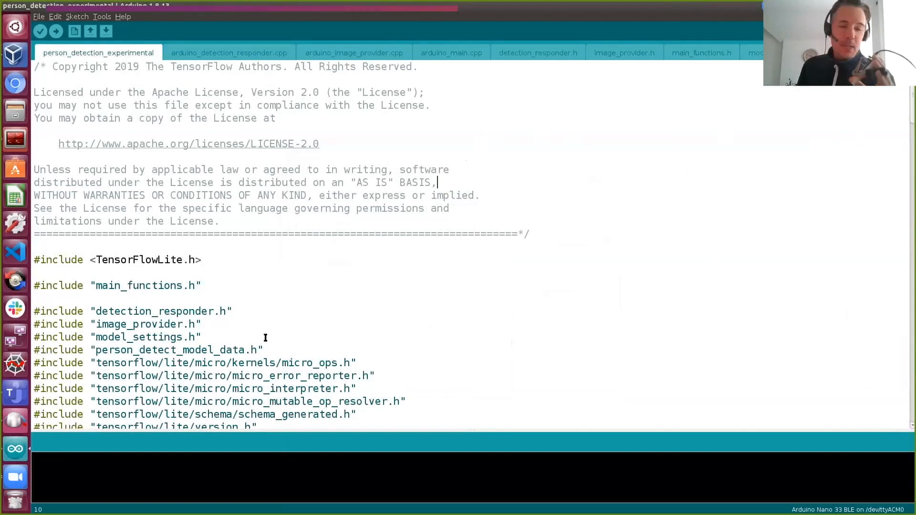
pyautogui.moveTo(689, 299)
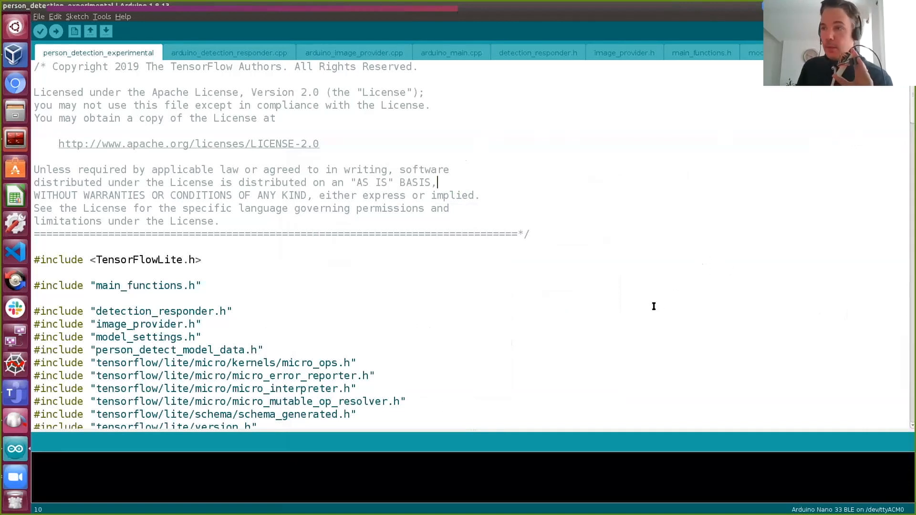
pyautogui.moveTo(272, 91)
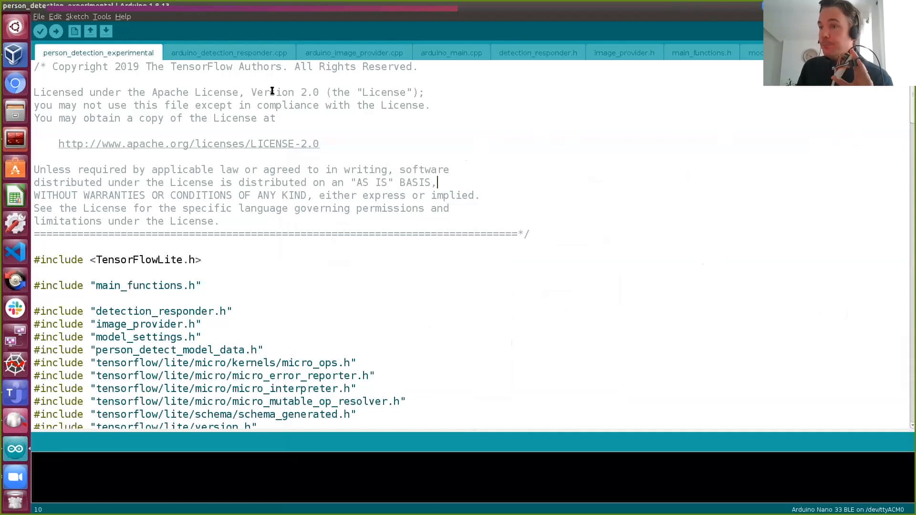
pyautogui.moveTo(90, 31)
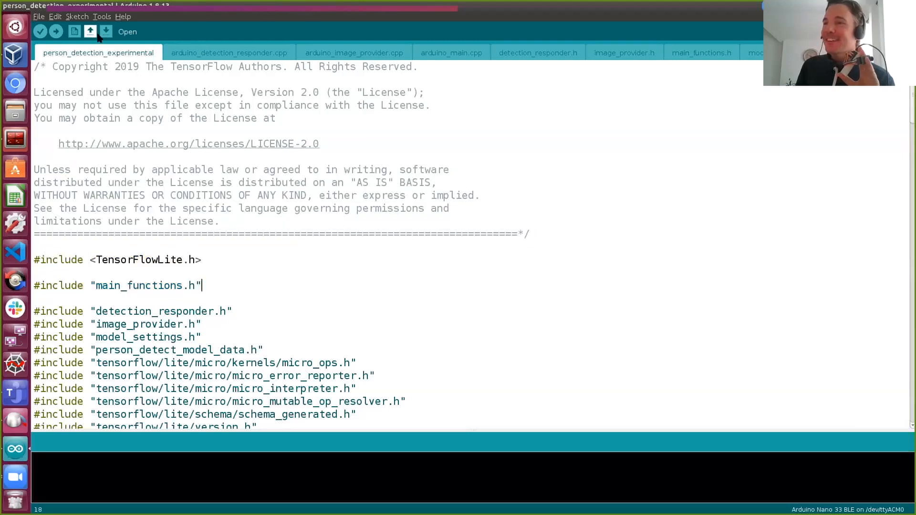
# Step: Bring up the serial monitor for the board on /dev/ttyACM0 at 9600 baud
pyautogui.click(102, 16)
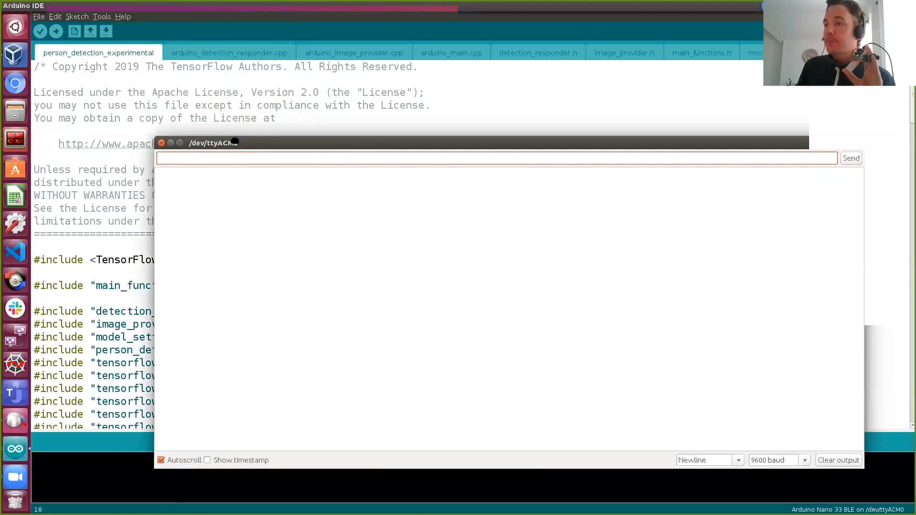
# Step: Highlight the ~18.8 s inference runtimes (18829 ms and 18874 ms) in the serial output
pyautogui.moveTo(213, 142); pyautogui.dragTo(170, 95)
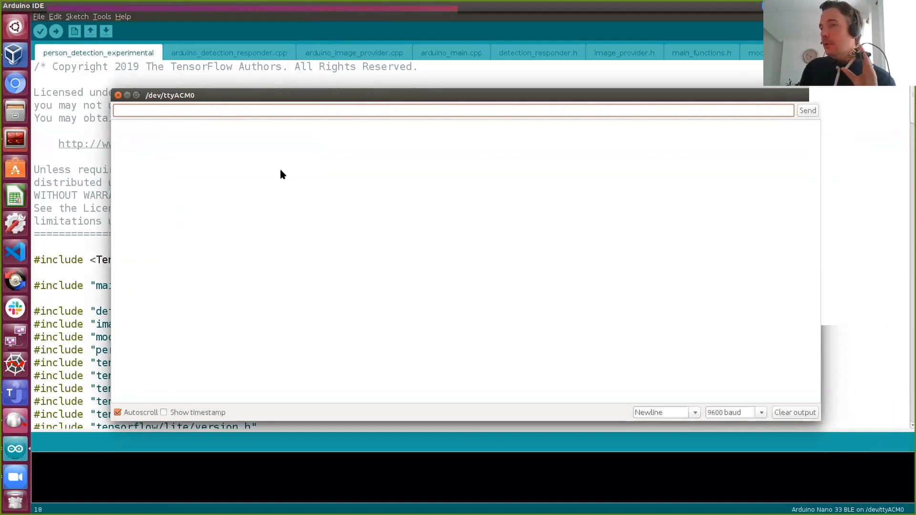
pyautogui.click(409, 110)
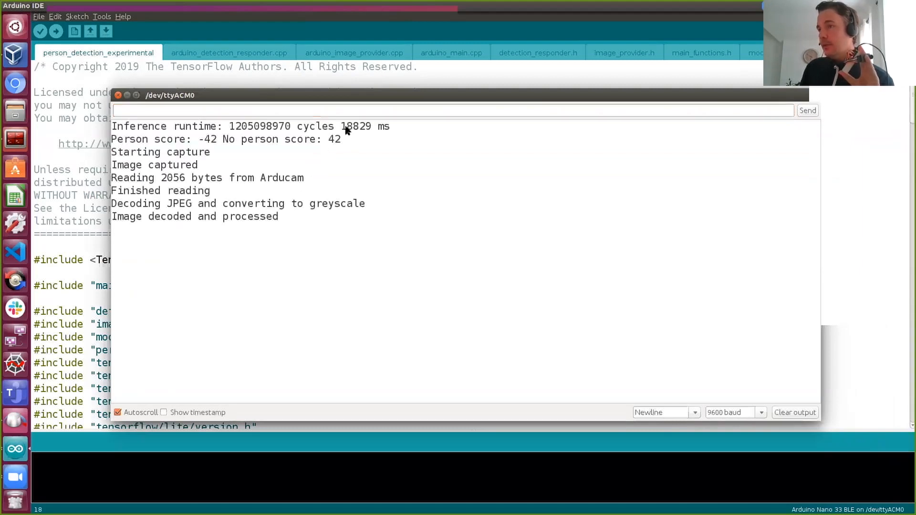
pyautogui.doubleClick(355, 126)
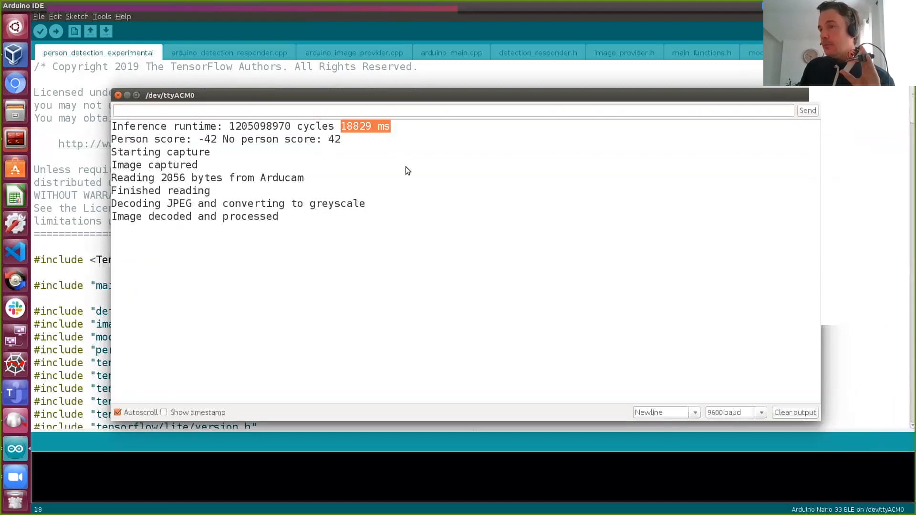
pyautogui.moveTo(345, 140)
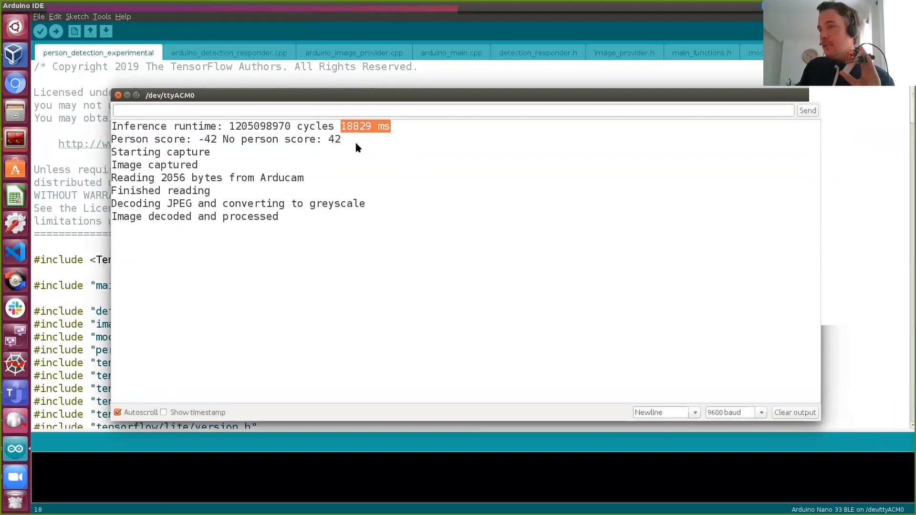
pyautogui.moveTo(348, 131)
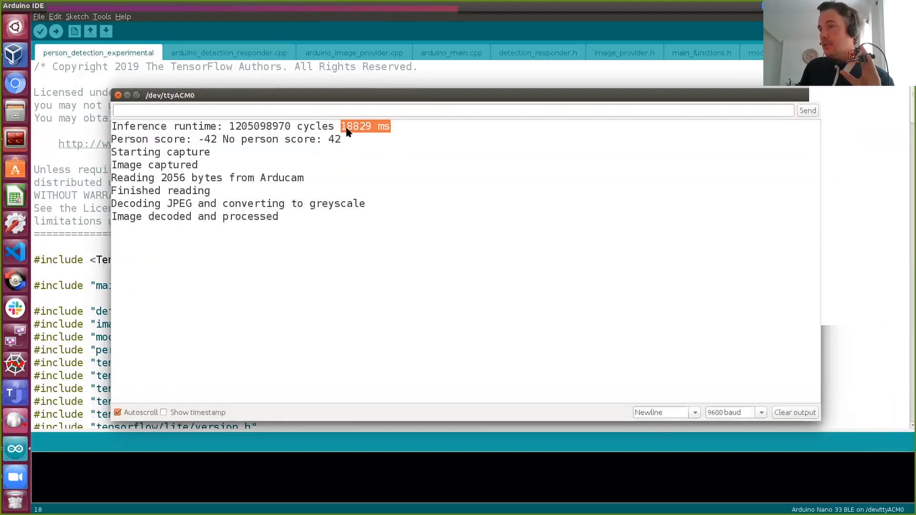
pyautogui.moveTo(361, 131)
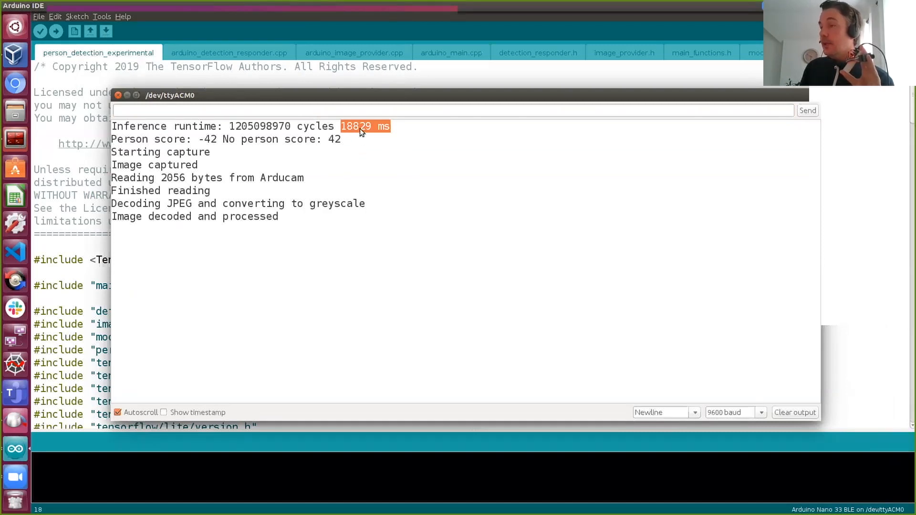
pyautogui.moveTo(363, 133)
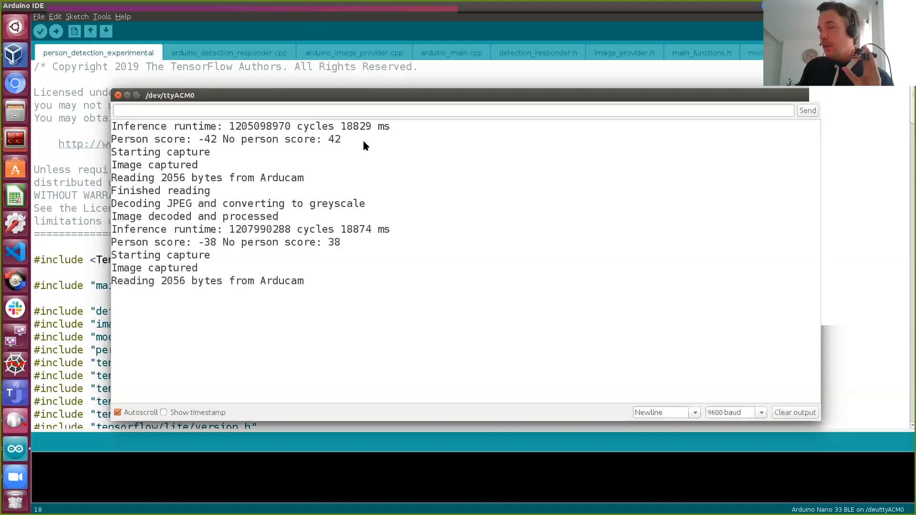
pyautogui.doubleClick(358, 229)
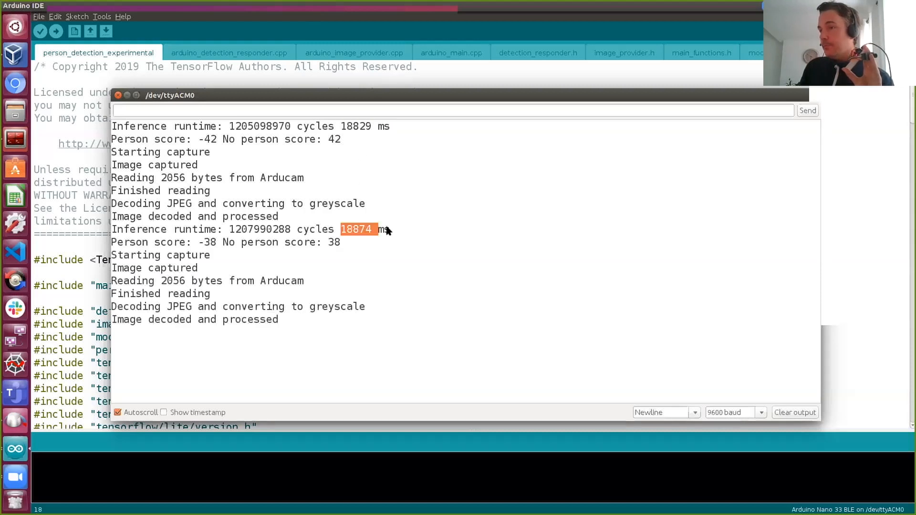
pyautogui.moveTo(124, 103)
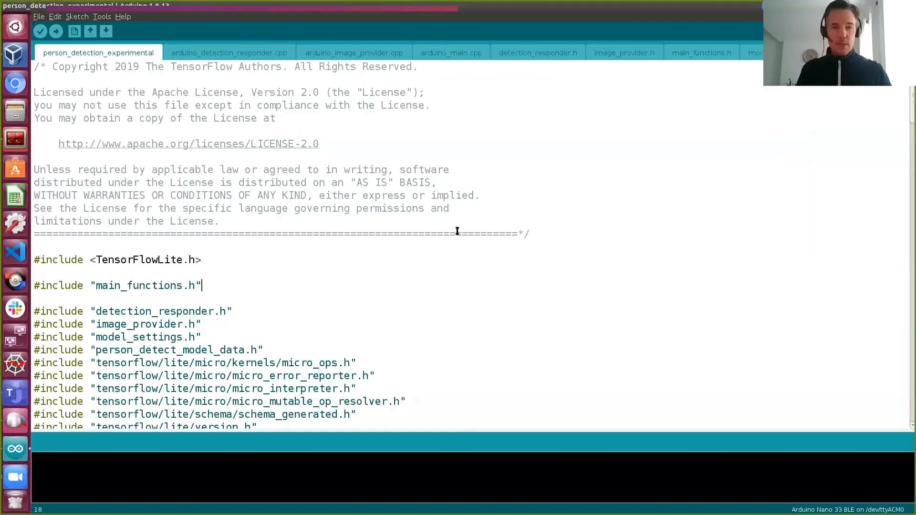
pyautogui.moveTo(391, 204)
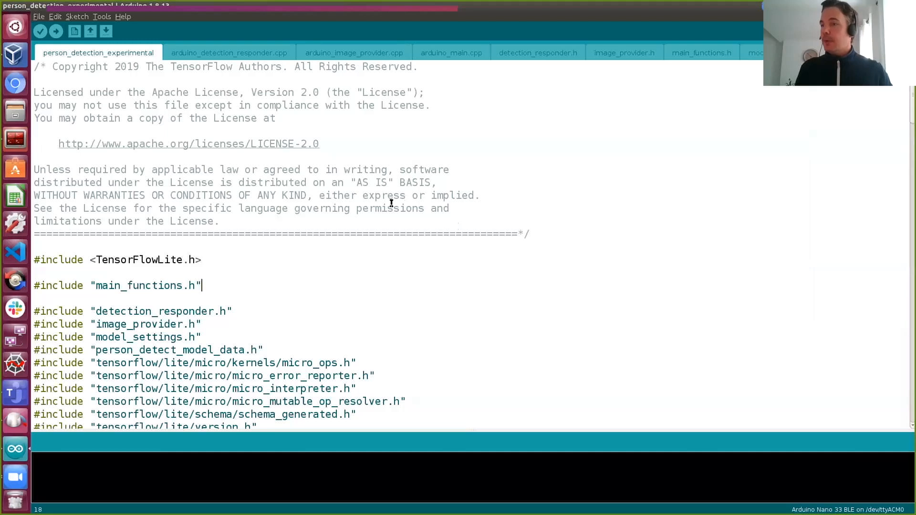
# Step: Upload the person detection sketch to the Nano 33 BLE until 'Done uploading'
pyautogui.click(216, 195)
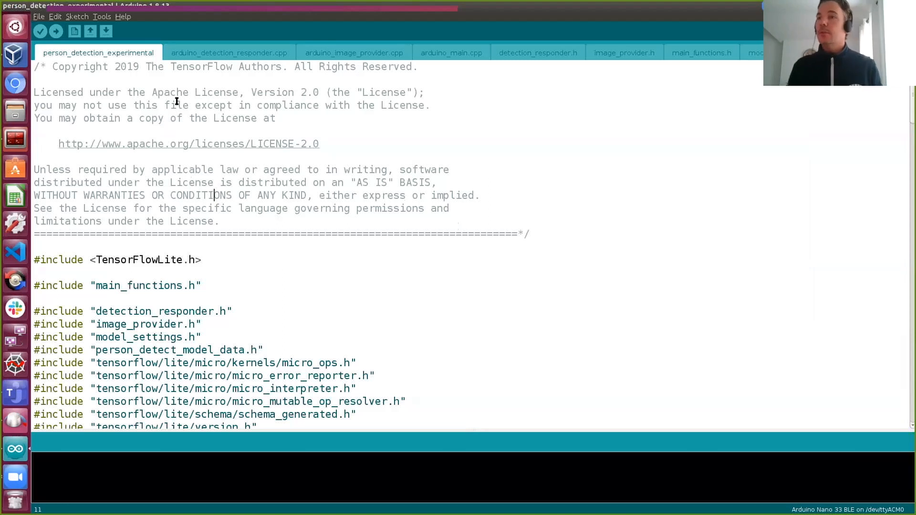
pyautogui.moveTo(56, 32)
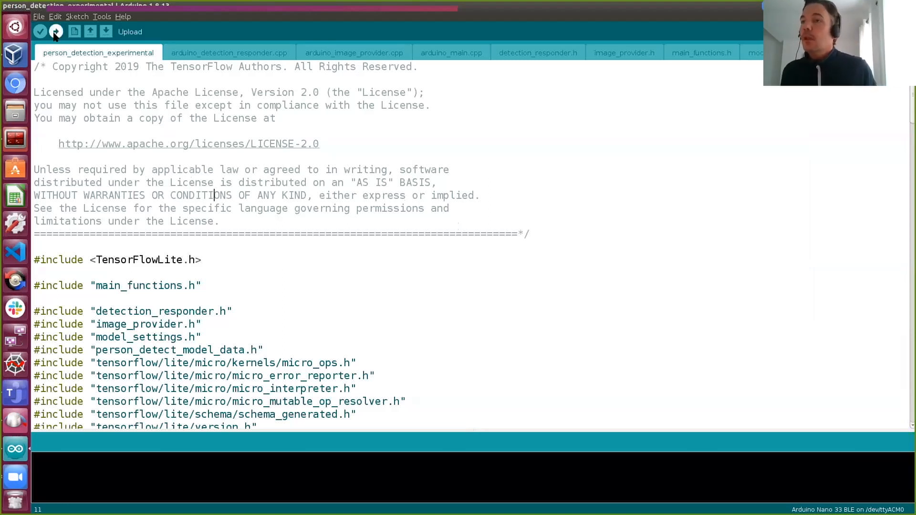
pyautogui.click(55, 32)
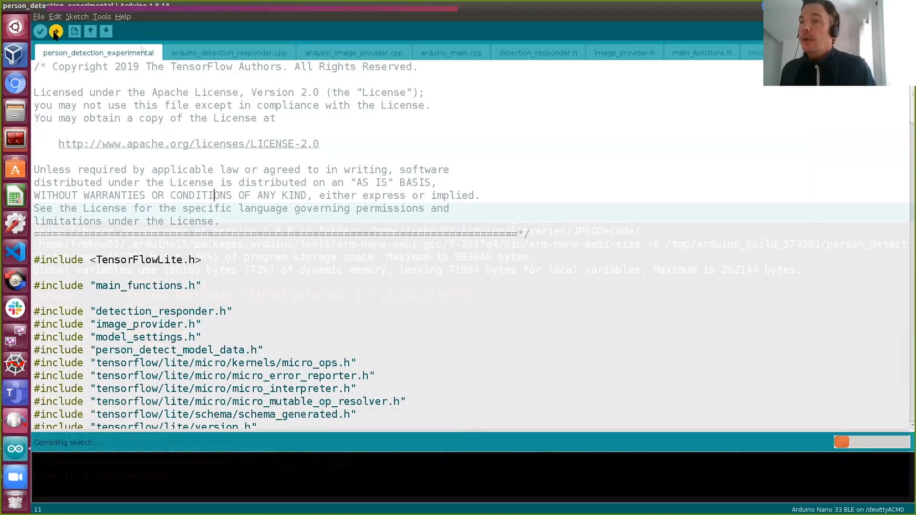
pyautogui.click(102, 17)
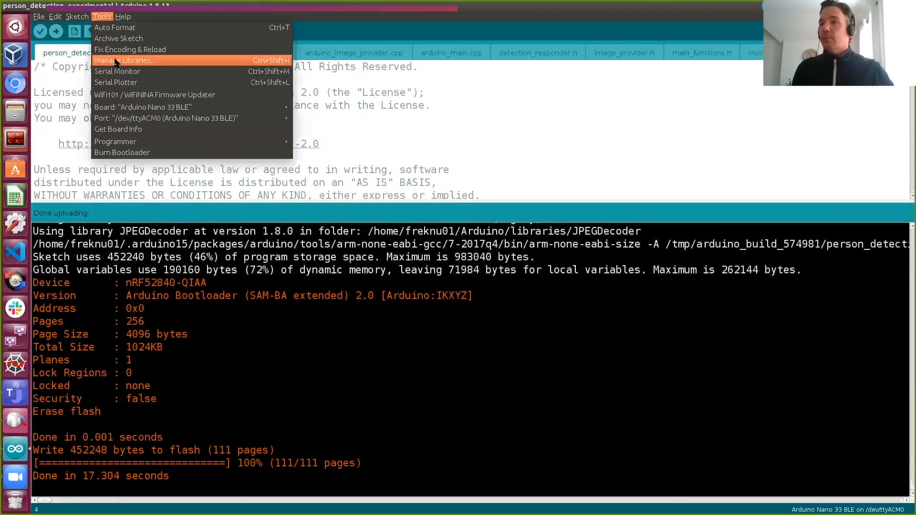
pyautogui.click(116, 71)
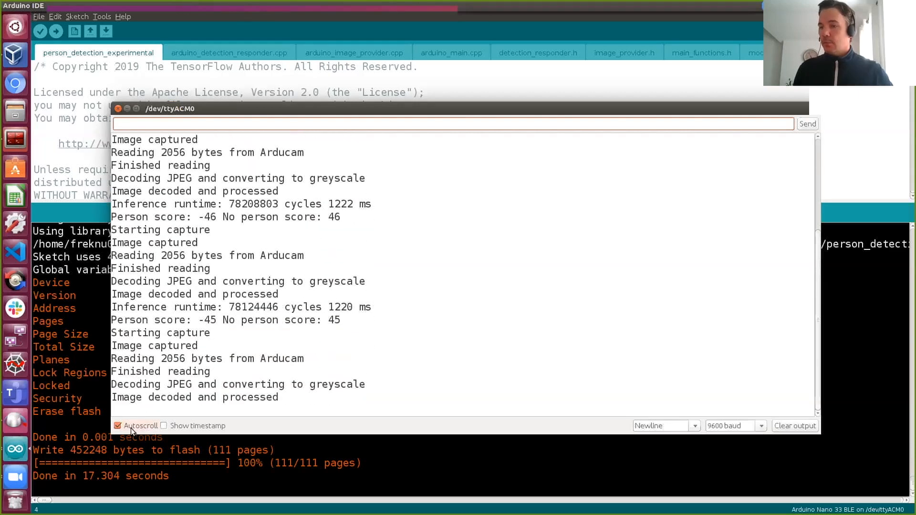
pyautogui.click(117, 426)
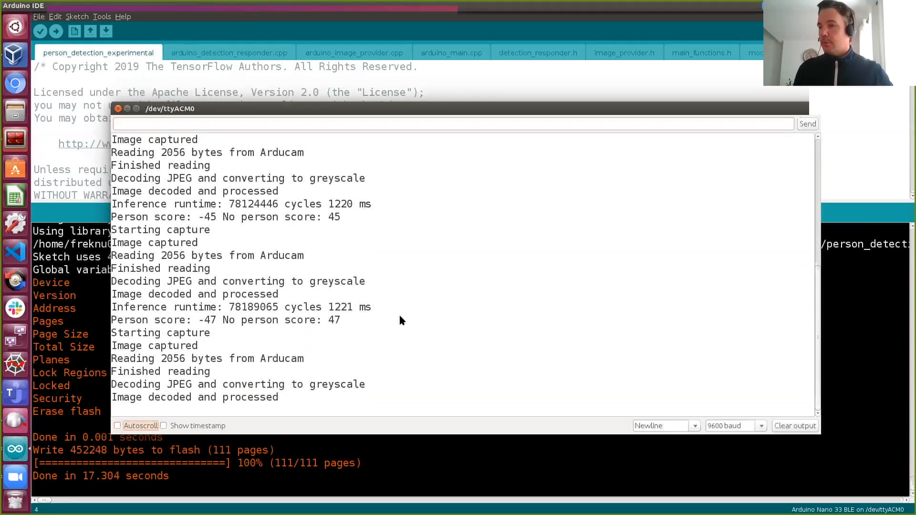
pyautogui.doubleClick(349, 205)
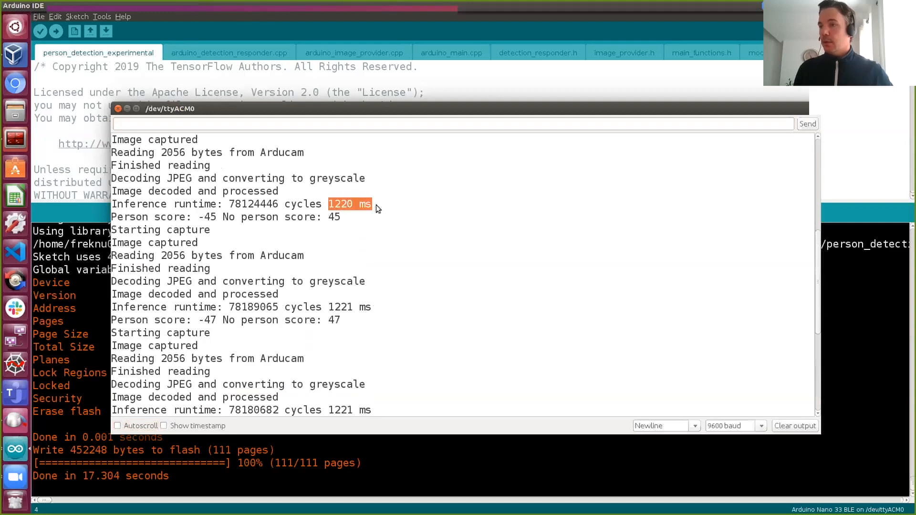
pyautogui.moveTo(331, 311)
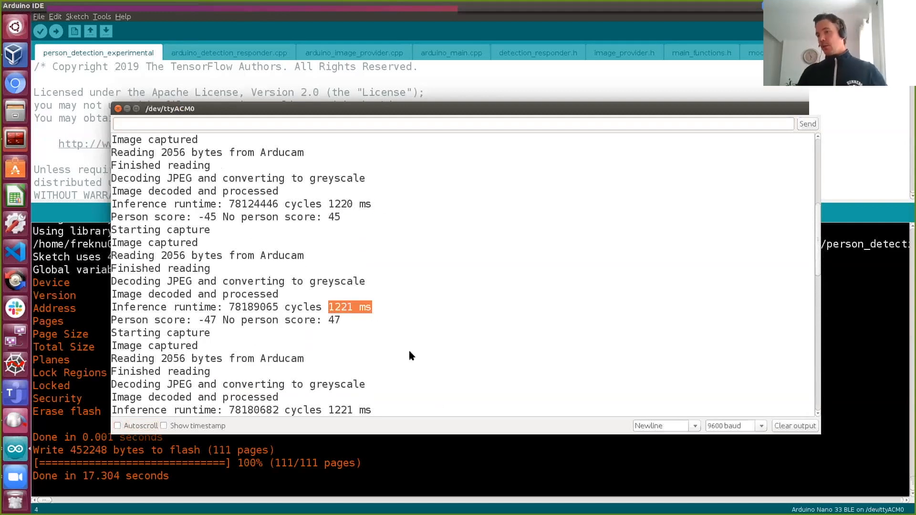
pyautogui.moveTo(408, 360)
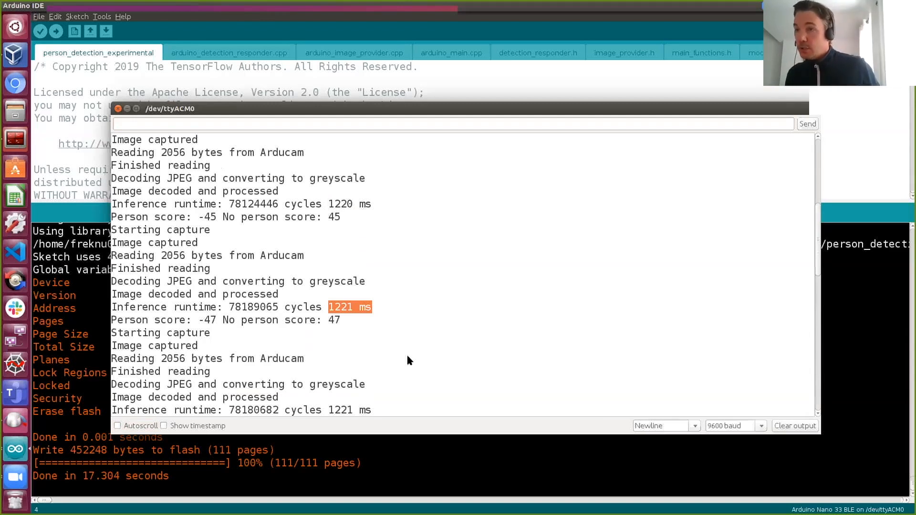
pyautogui.moveTo(116, 111)
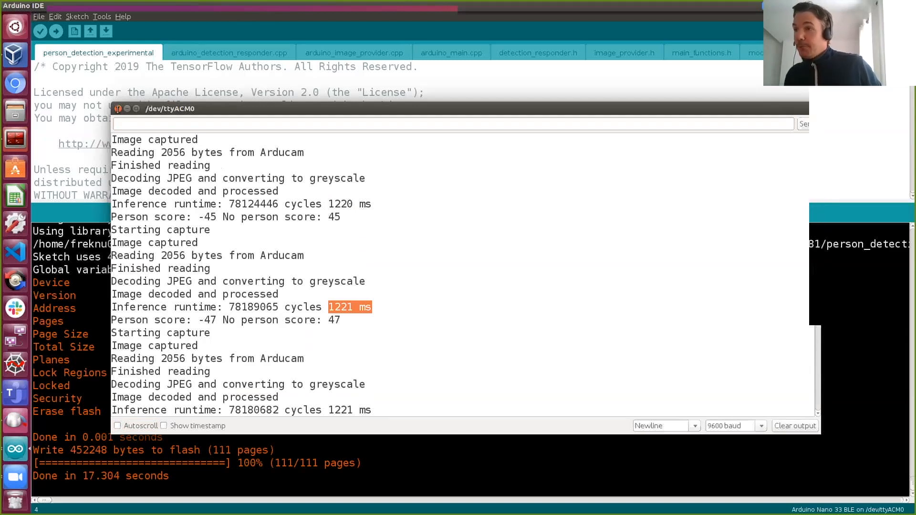
pyautogui.click(117, 109)
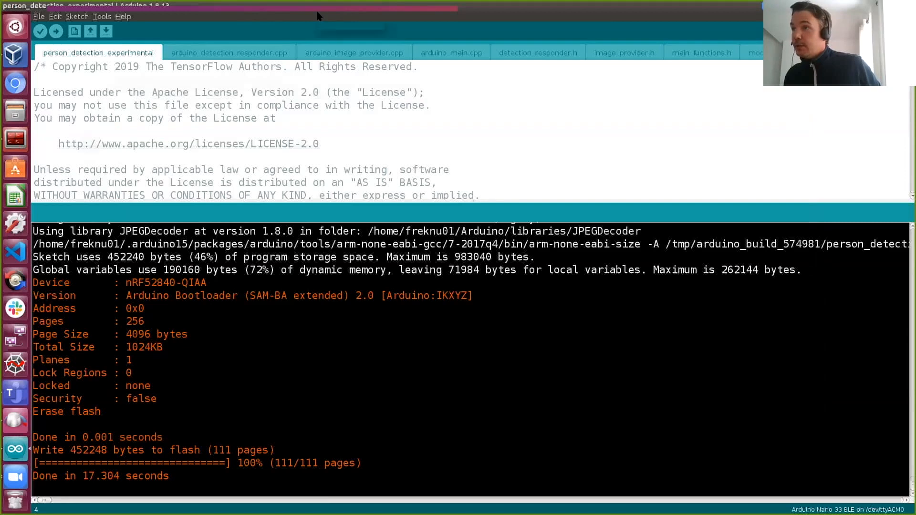